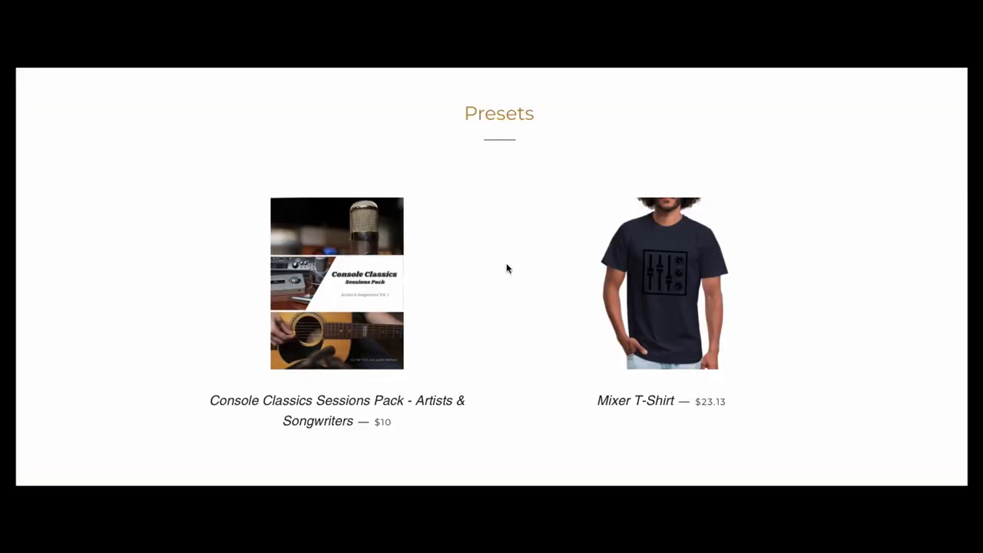
Work in the new Logic Pro X project containing the single Audio 1 track
click(337, 283)
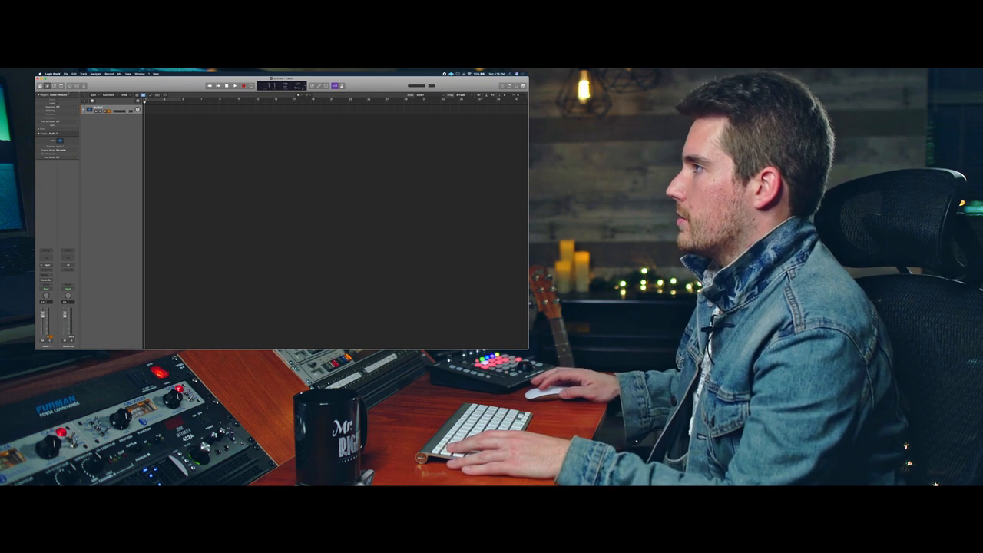
click(58, 264)
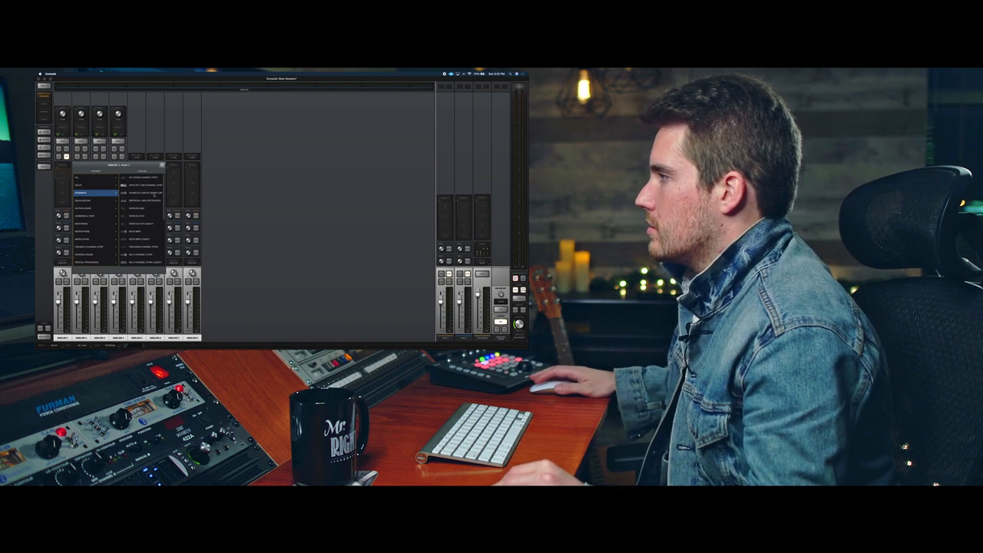
Show the Dynamics plugin category for an input channel's insert slot
click(142, 192)
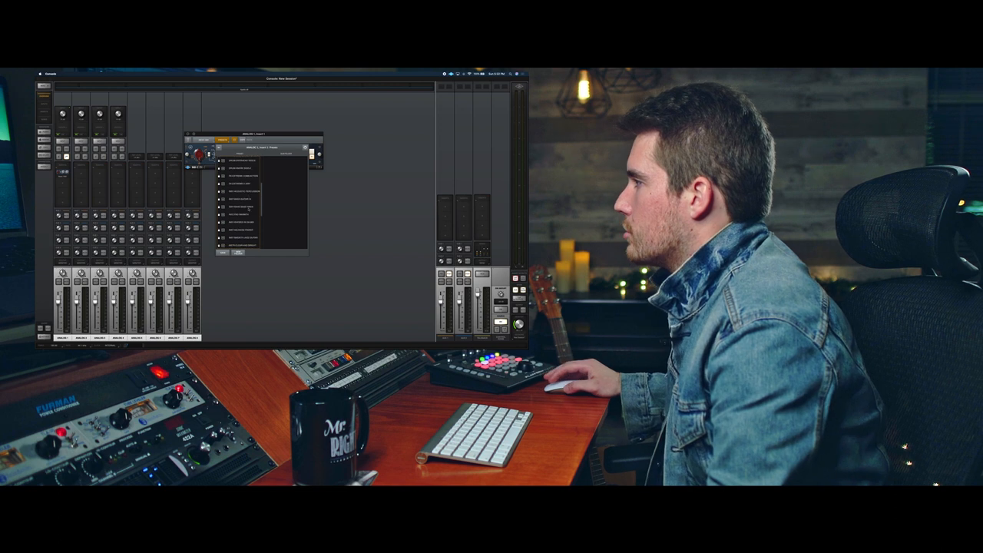
Show the inserted plugin's window with its preset list dropped down
click(242, 207)
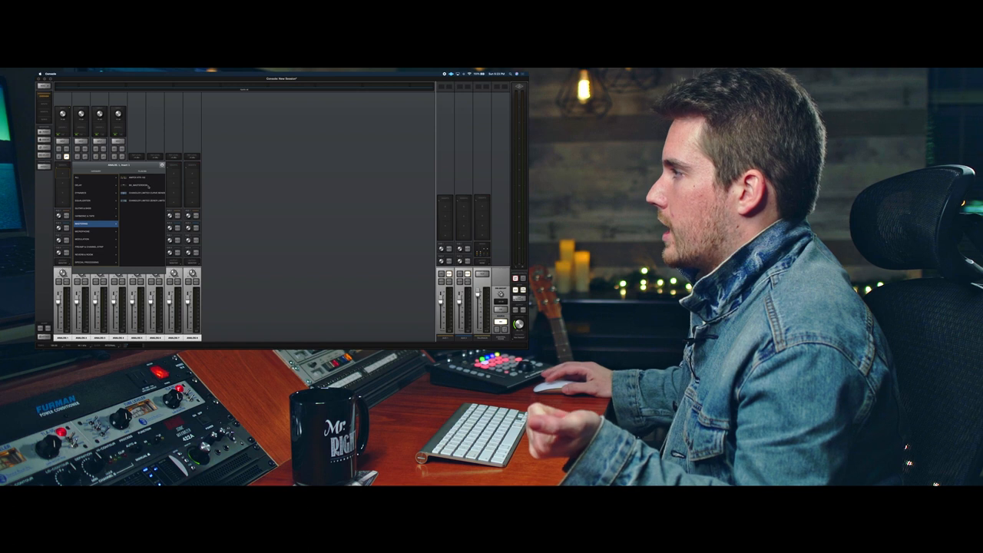
Show the Mastering plugin category for the channel insert, leading to bx_masterdesk
click(114, 223)
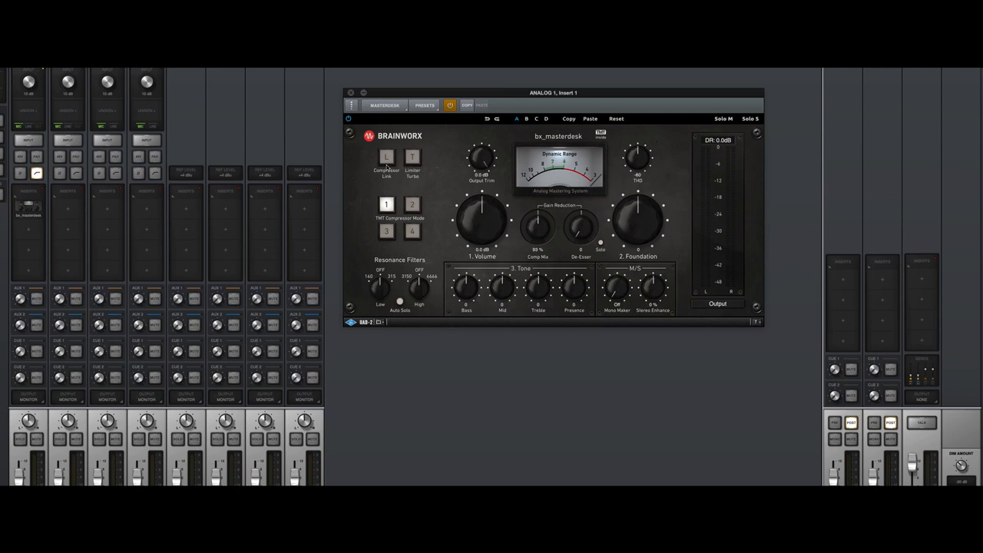
mouse_move(403, 190)
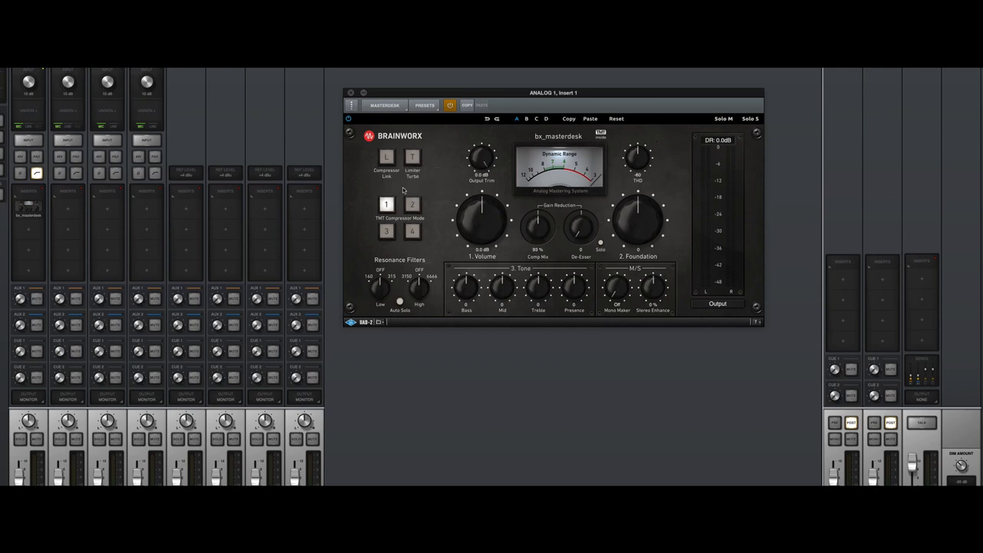
mouse_move(403, 191)
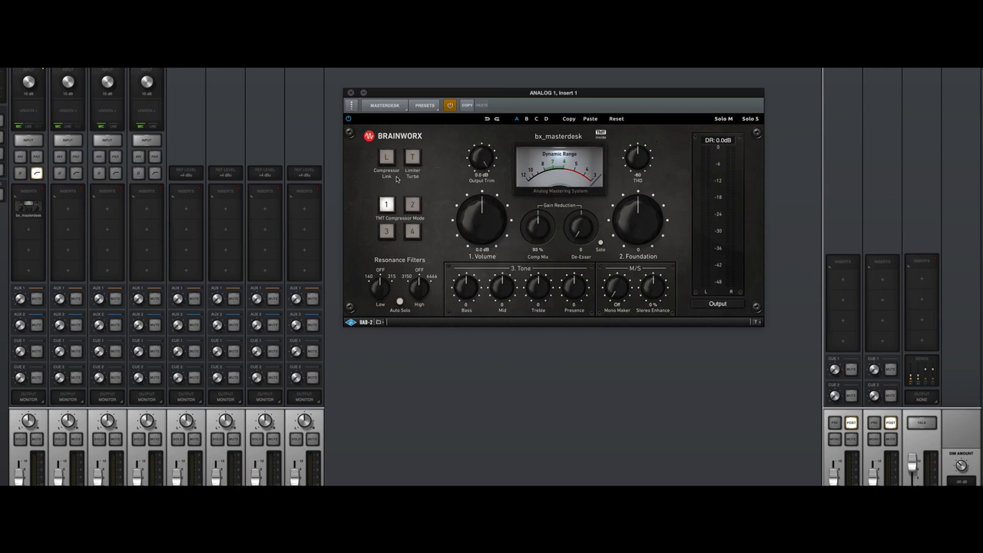
Enable Limiter Turbo ('T') in bx_masterdesk on Analog 1, Insert 1
click(412, 157)
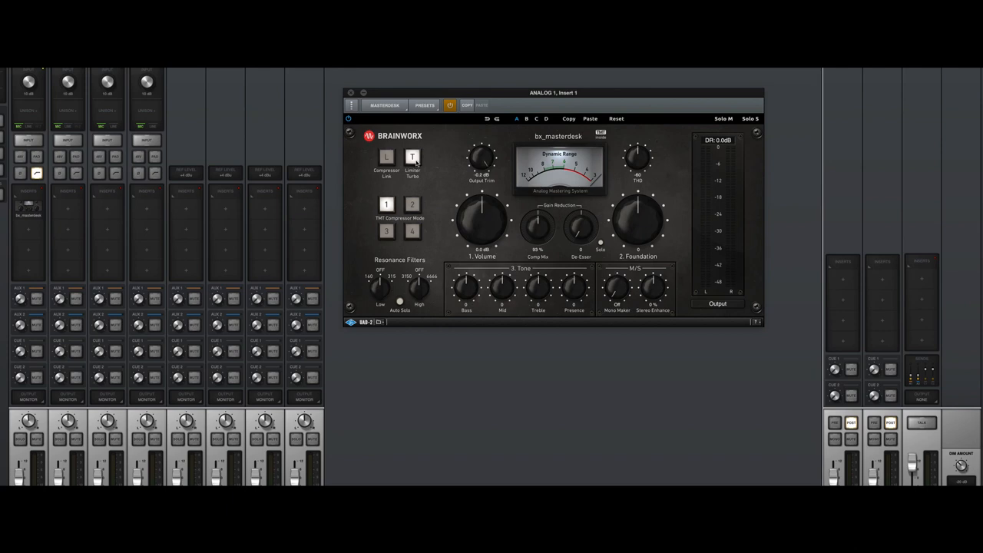